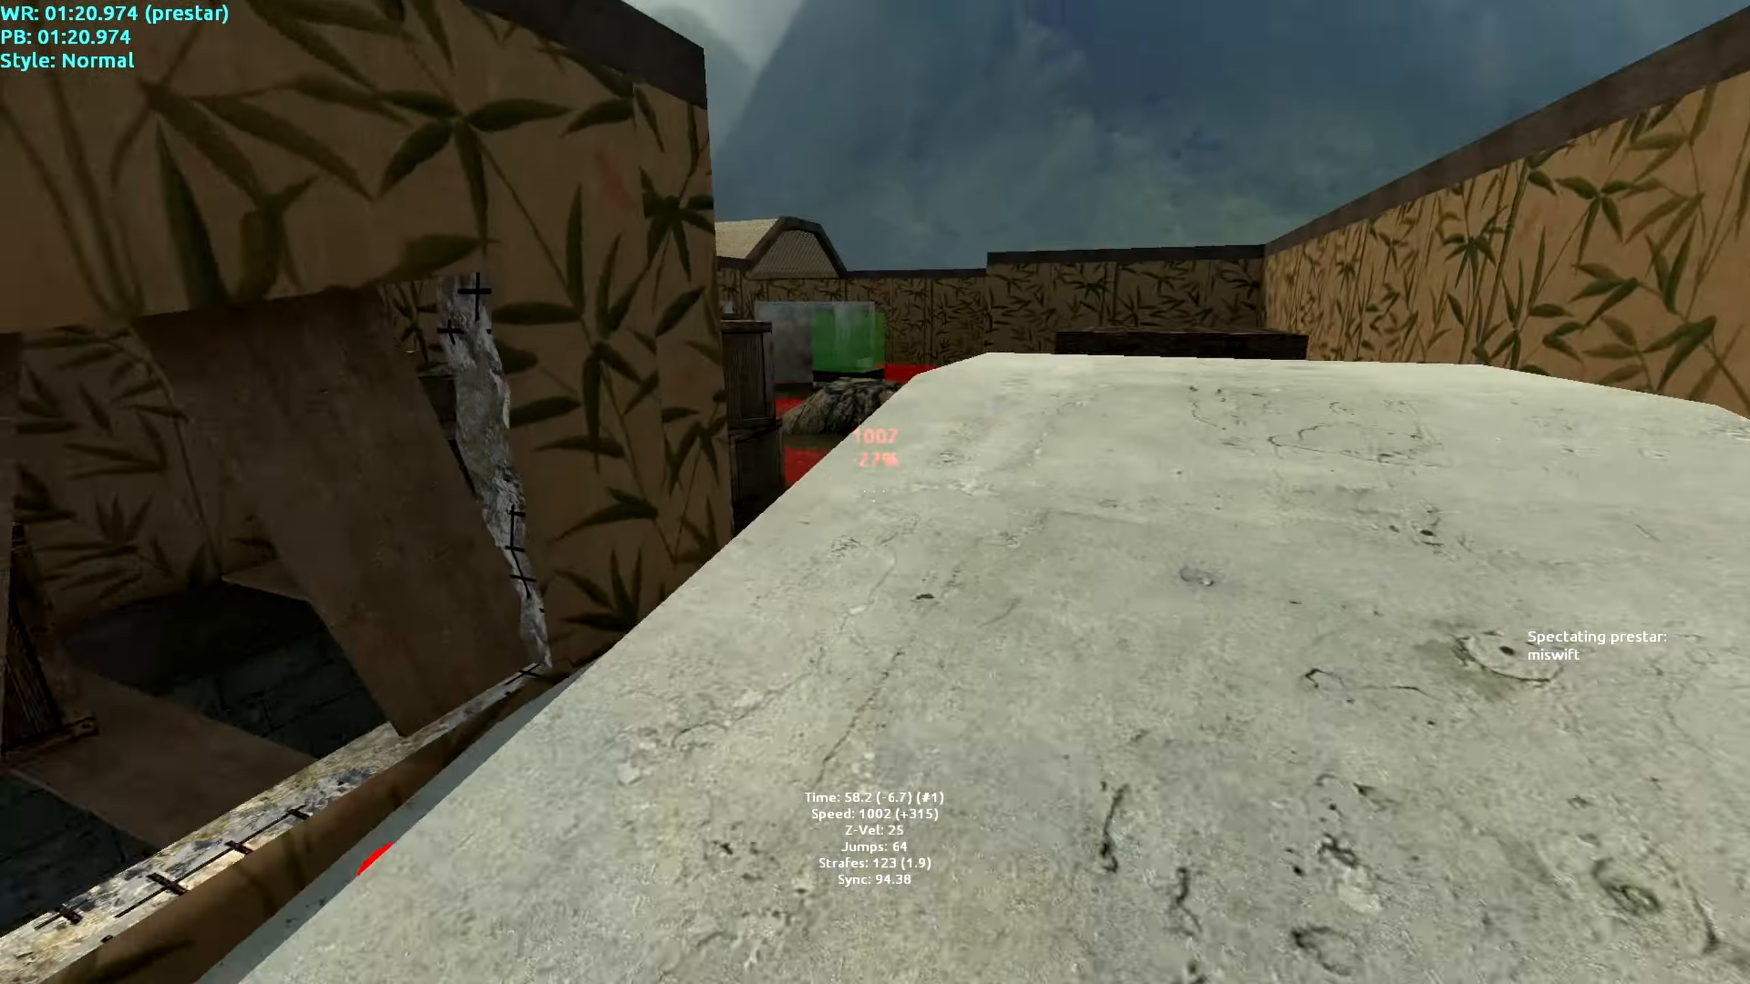
{"action": "mouse_move", "coordinate": [875, 492]}
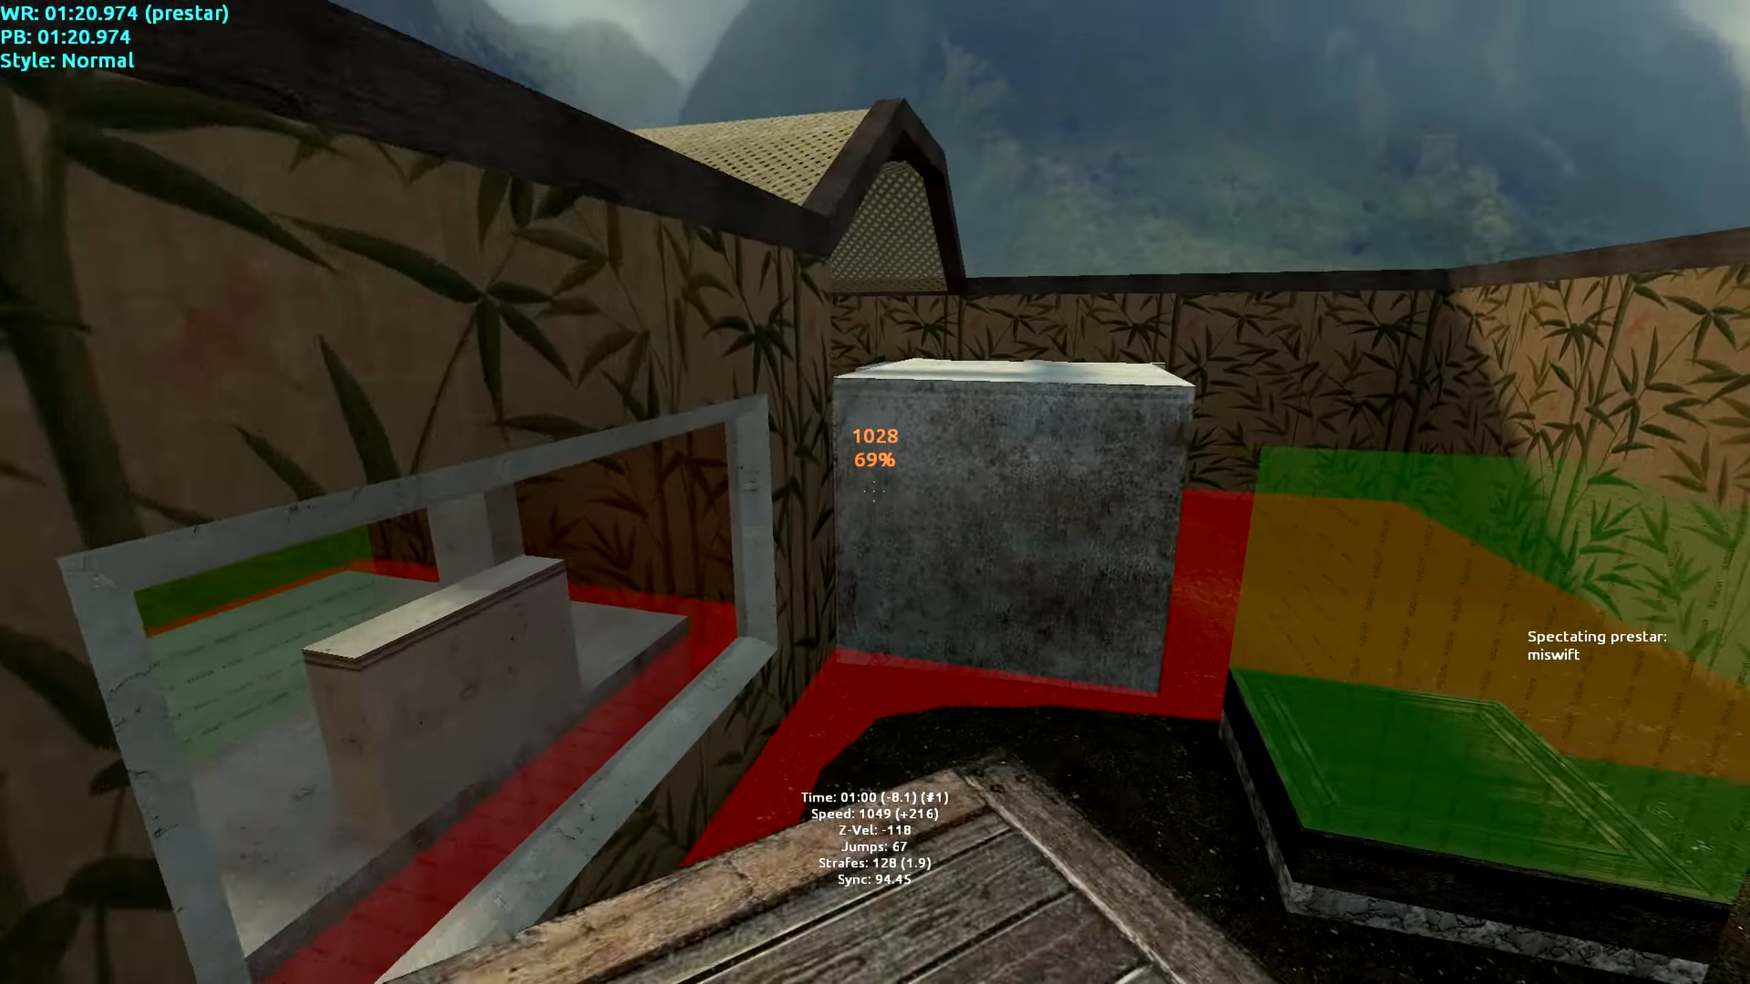